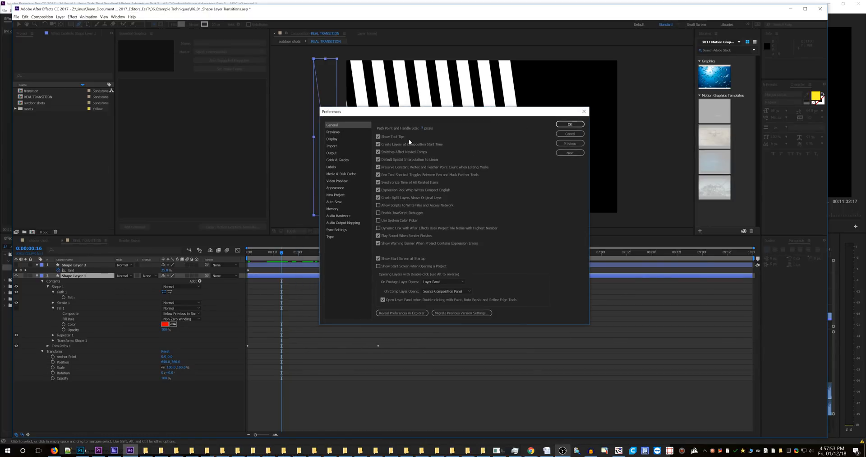
Confirm OK in the After Effects Preferences window before switching to Premiere Pro.
left_click(570, 124)
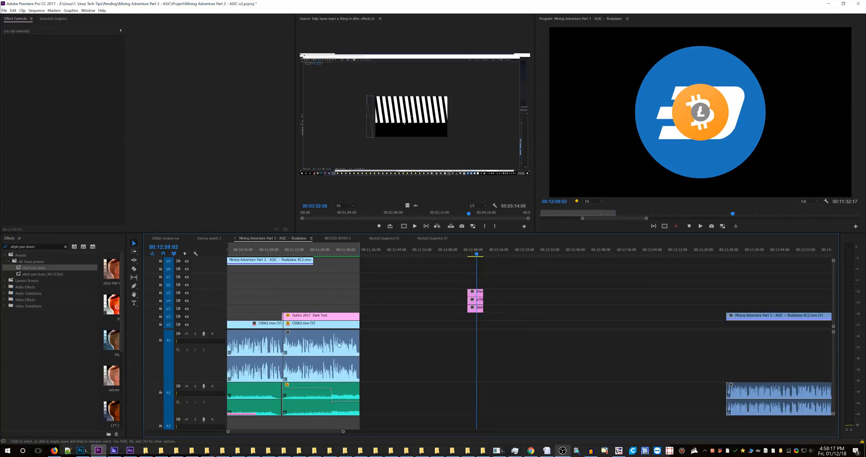
Select the Litecoin clip, scale it down to the Dash circle's left edge, and play back briefly.
left_click(476, 299)
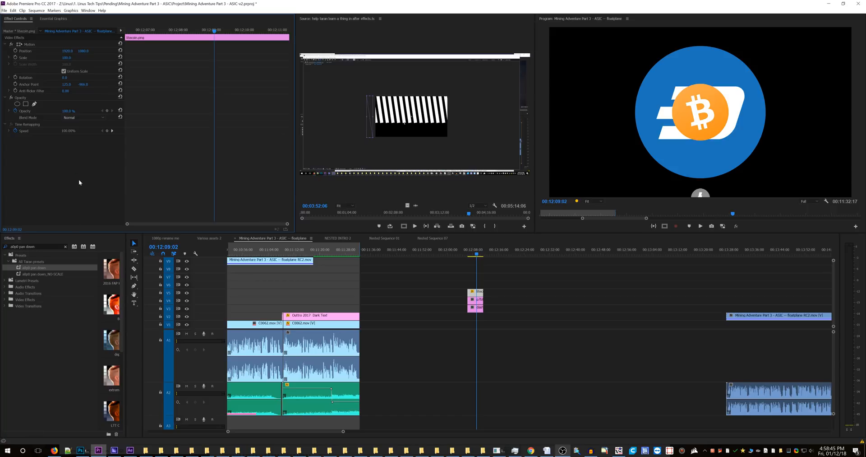
mouse_move(85, 89)
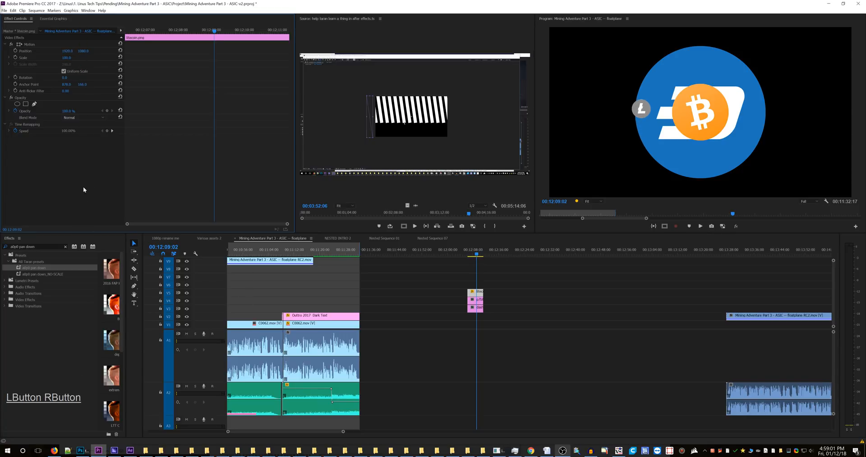
key("space")
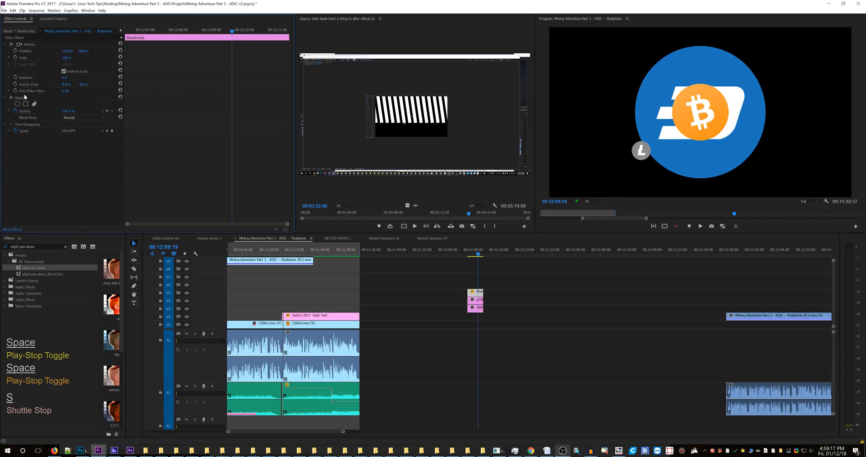
mouse_move(42, 187)
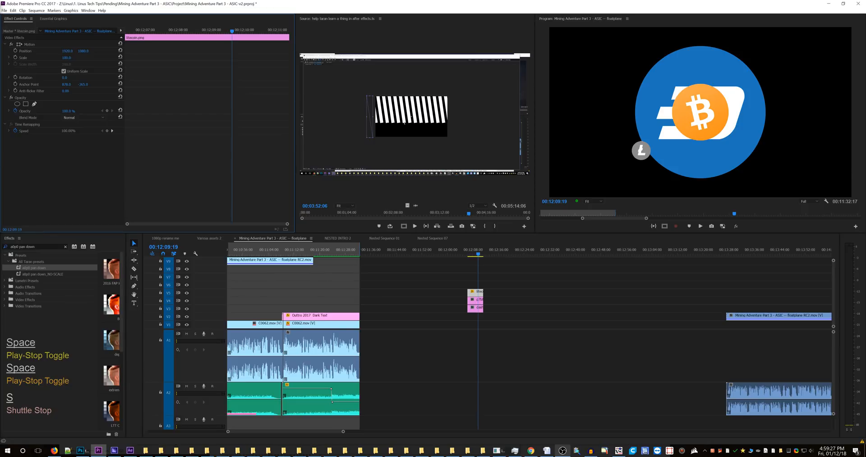
mouse_move(853, 281)
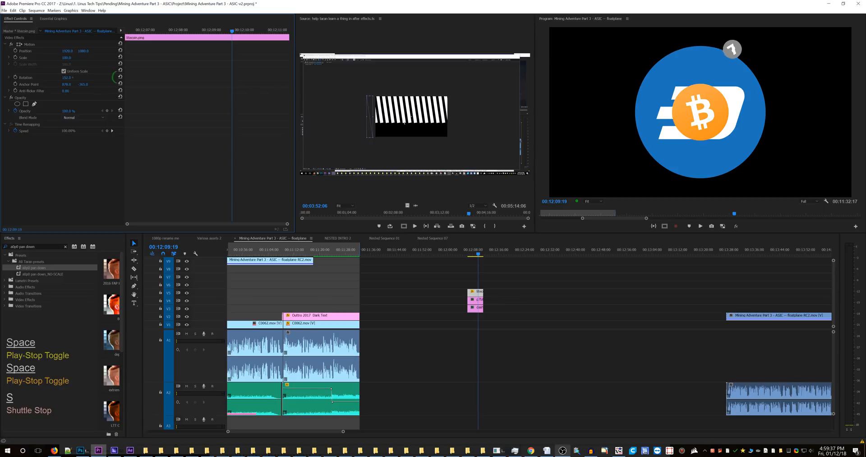
Undo the last Litecoin transform change while adjusting its position and rotation.
key("ctrl+z")
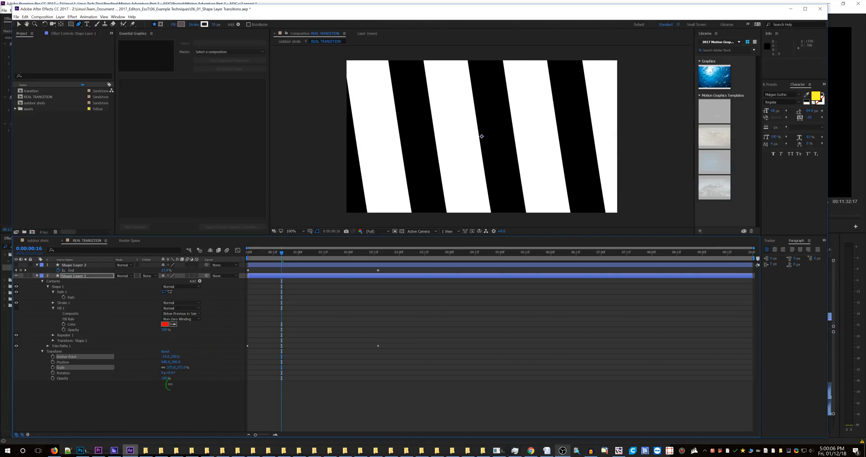
left_click(25, 16)
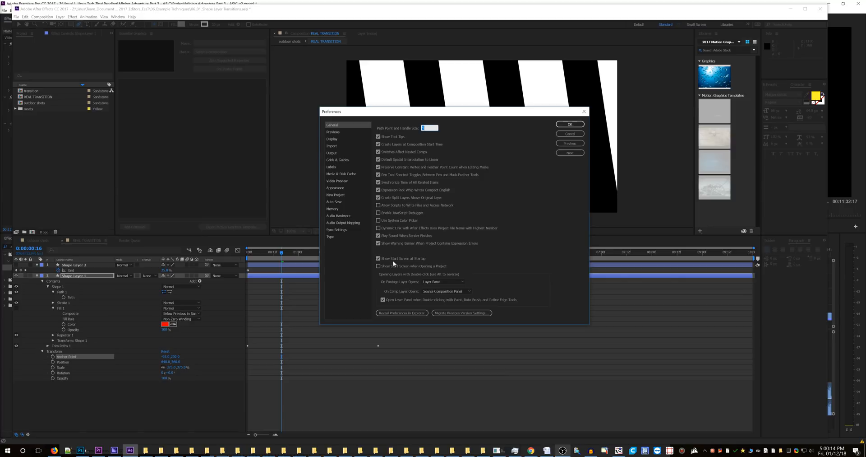
left_click(333, 139)
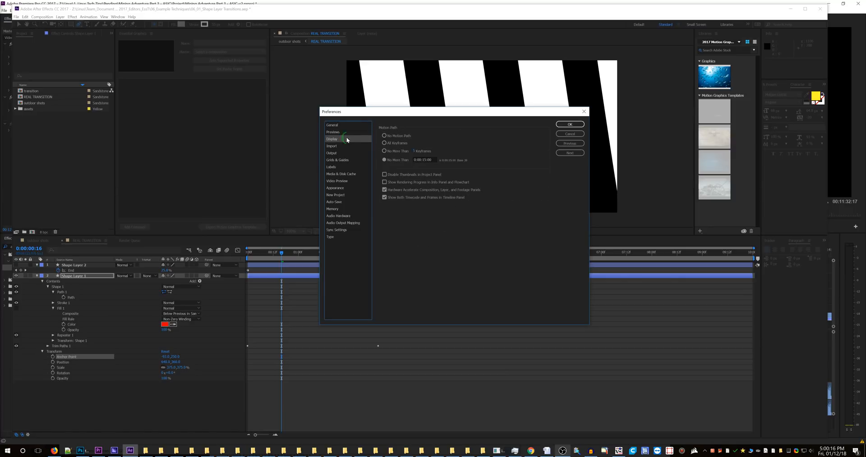
left_click(332, 124)
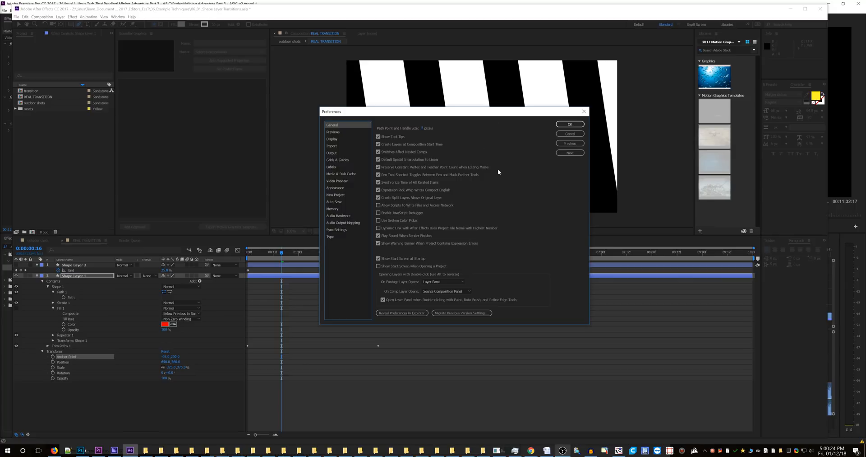
left_click(569, 124)
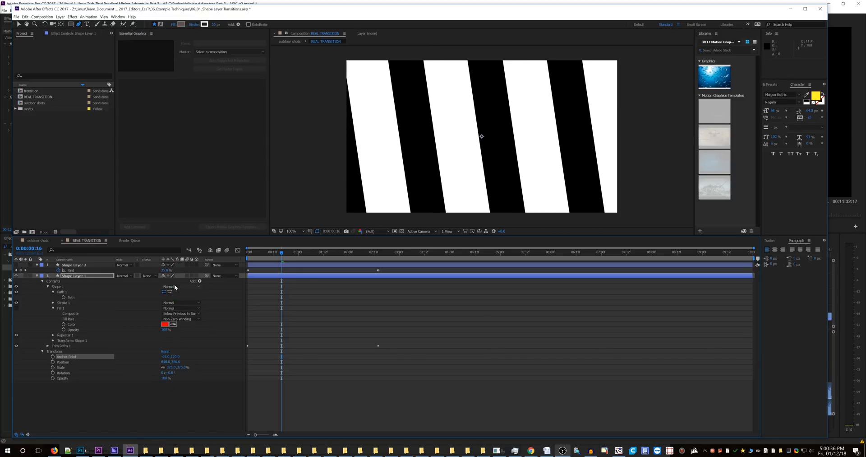
mouse_move(138, 361)
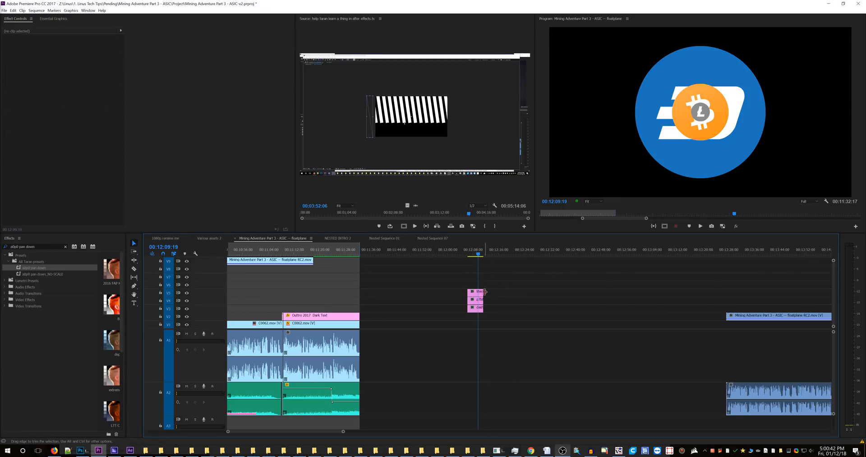
Select the Litecoin clip and drag the enlarged logo beside the Dash circle's right edge.
left_click(476, 291)
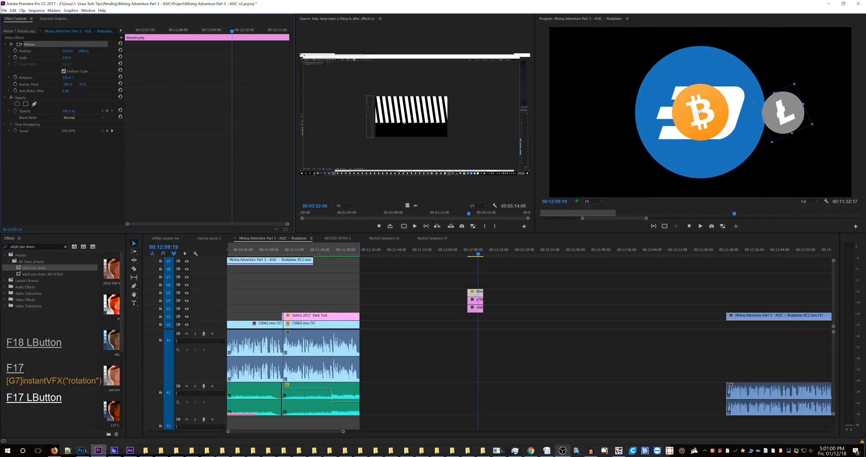
left_click_drag(784, 111, 790, 122)
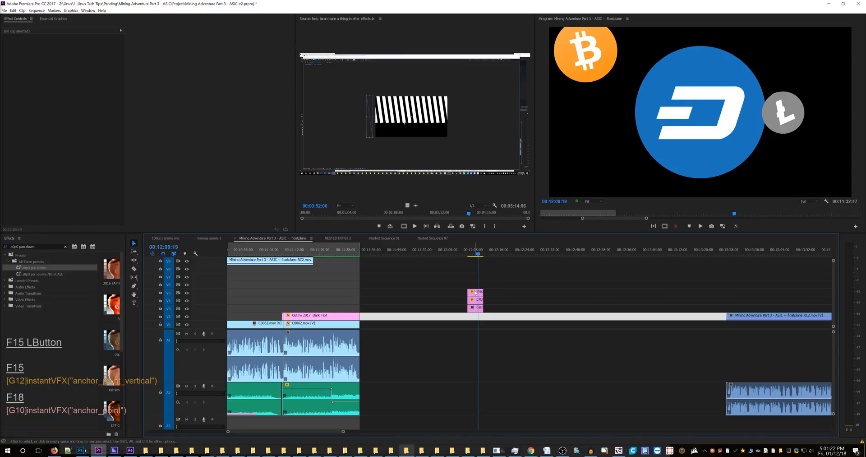
Move the small Dash logo lower left and place a rotated Litecoin logo above it.
left_click(474, 292)
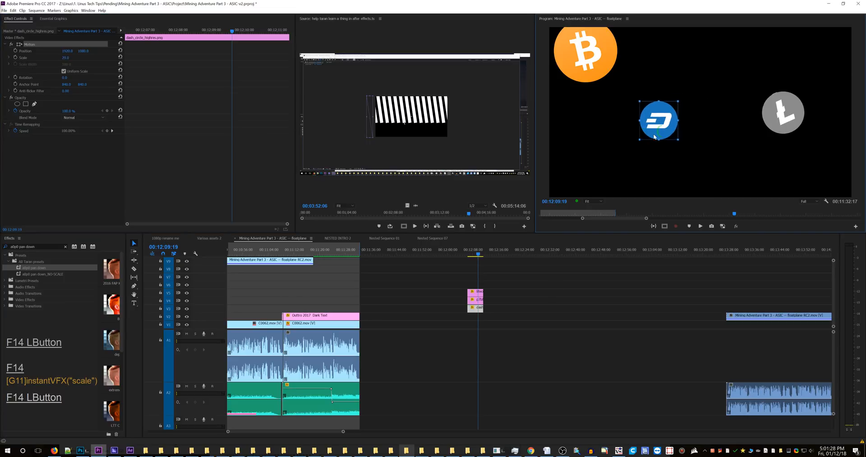
left_click_drag(658, 121, 612, 144)
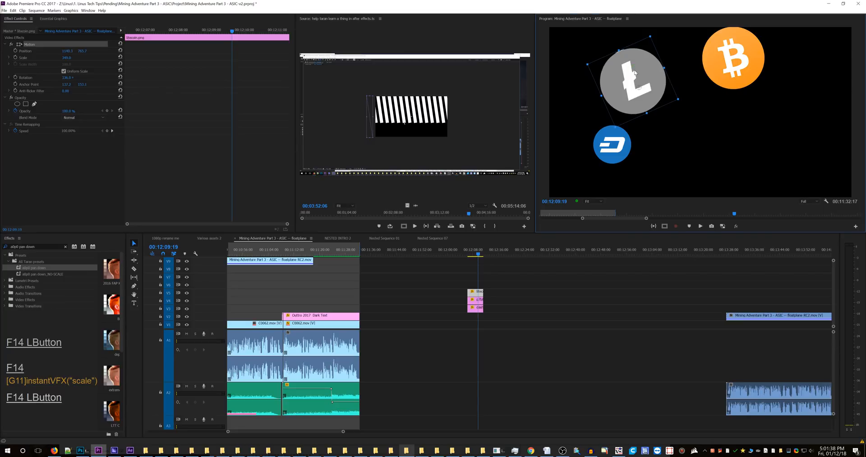
key("F17")
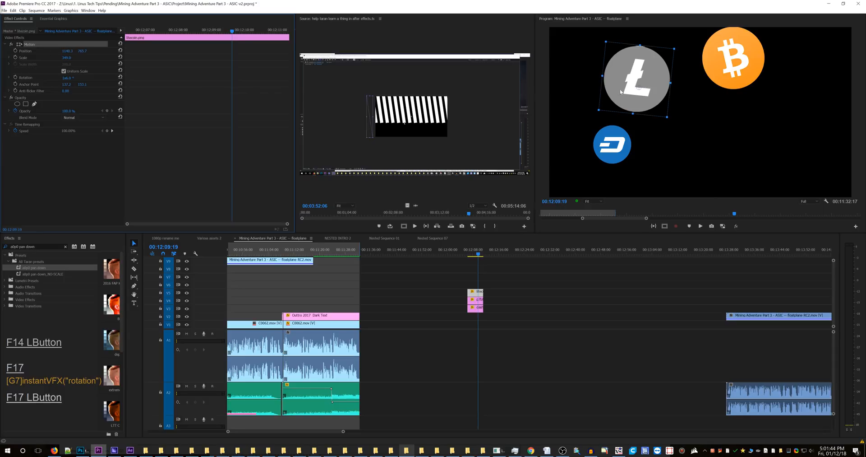
left_click_drag(635, 78, 602, 91)
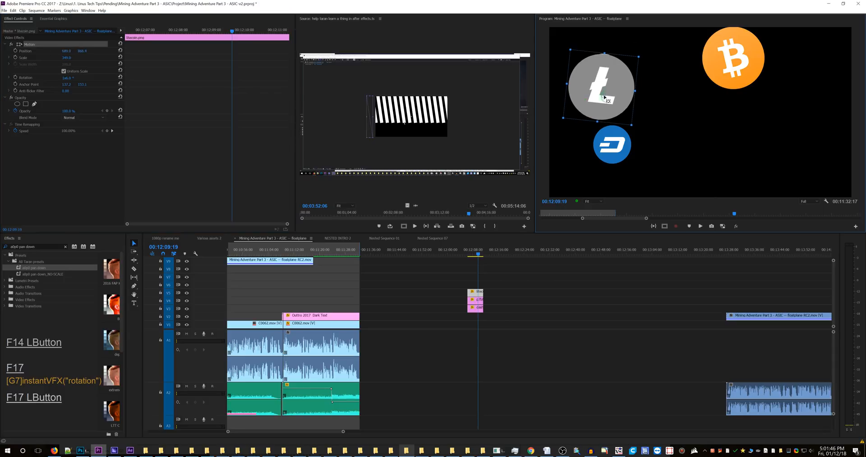
Preview the layout, reselect Litecoin and shift its anchor point vertically.
left_click(495, 295)
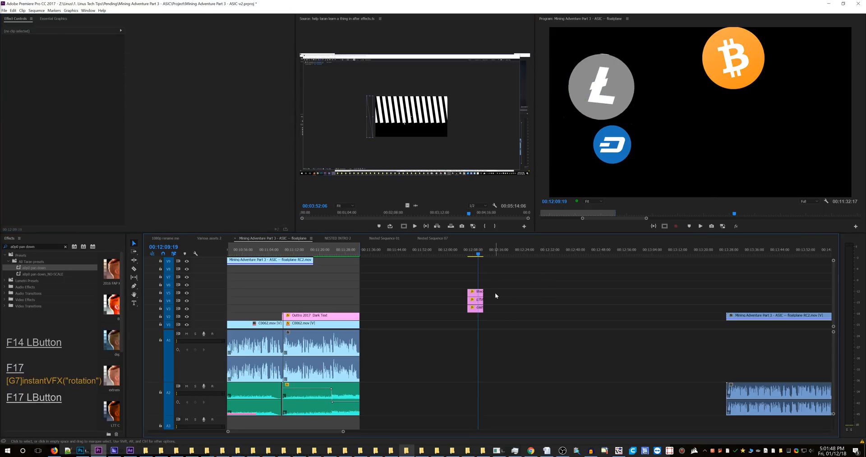
left_click(476, 292)
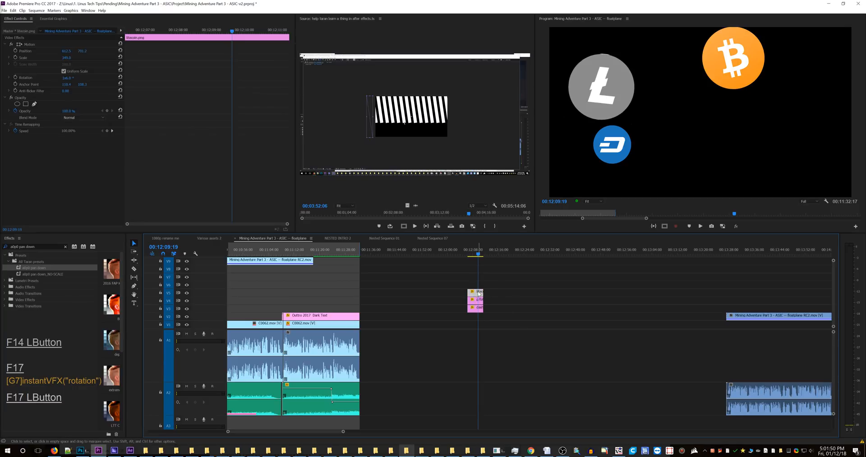
left_click(601, 63)
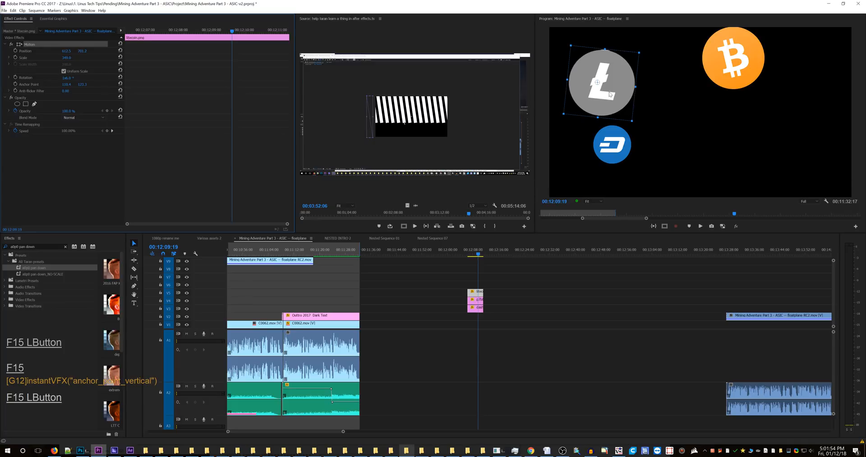
left_click_drag(596, 83, 601, 83)
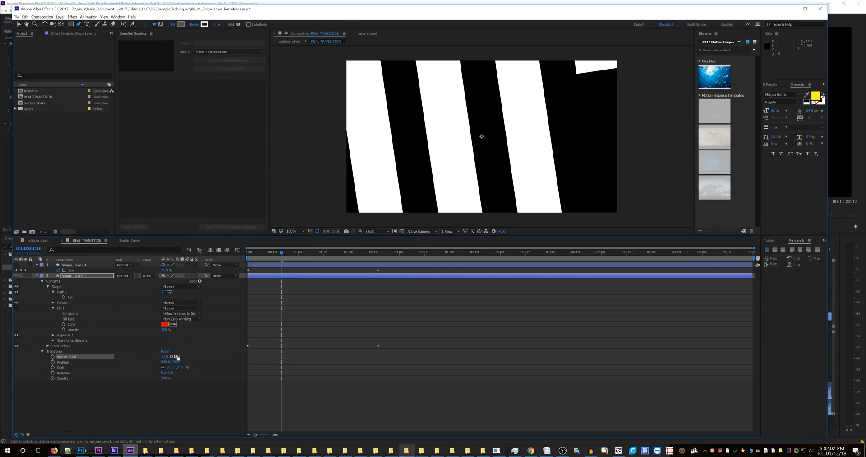
Scrub Shape Layer 1's Anchor Point hot-text so the diagonal stripes slide across the frame.
left_click_drag(175, 356, 173, 357)
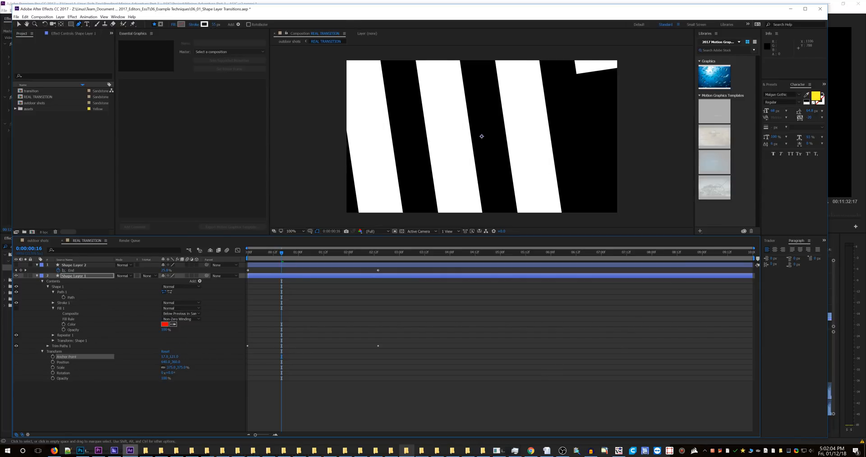